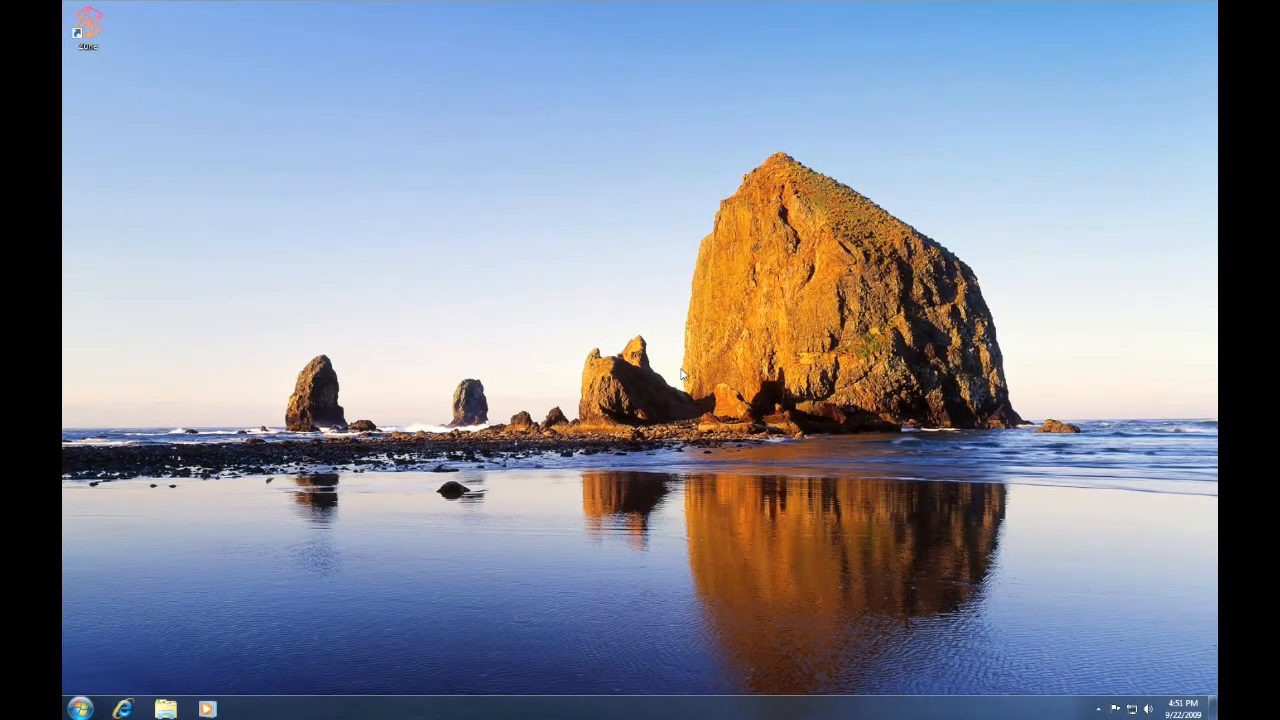
pyautogui.moveTo(286, 643)
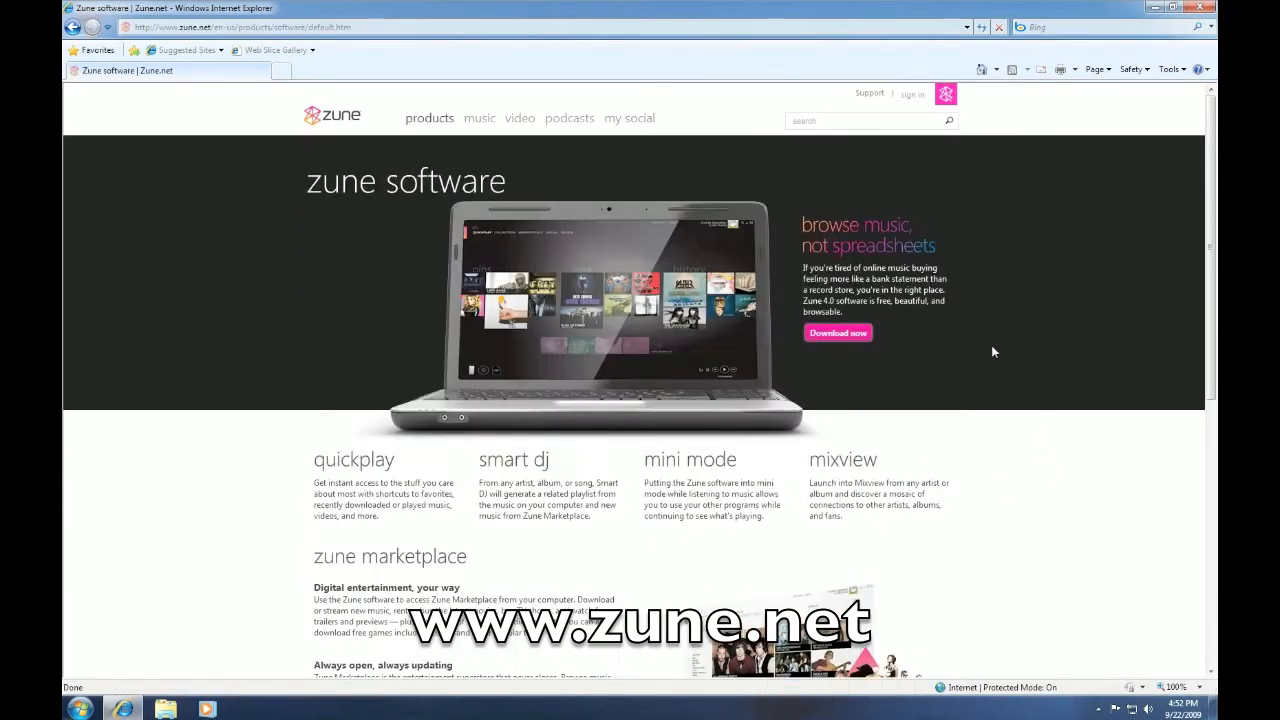
# On zune.net, go to the Zune software download page and choose the Windows edition
pyautogui.click(838, 332)
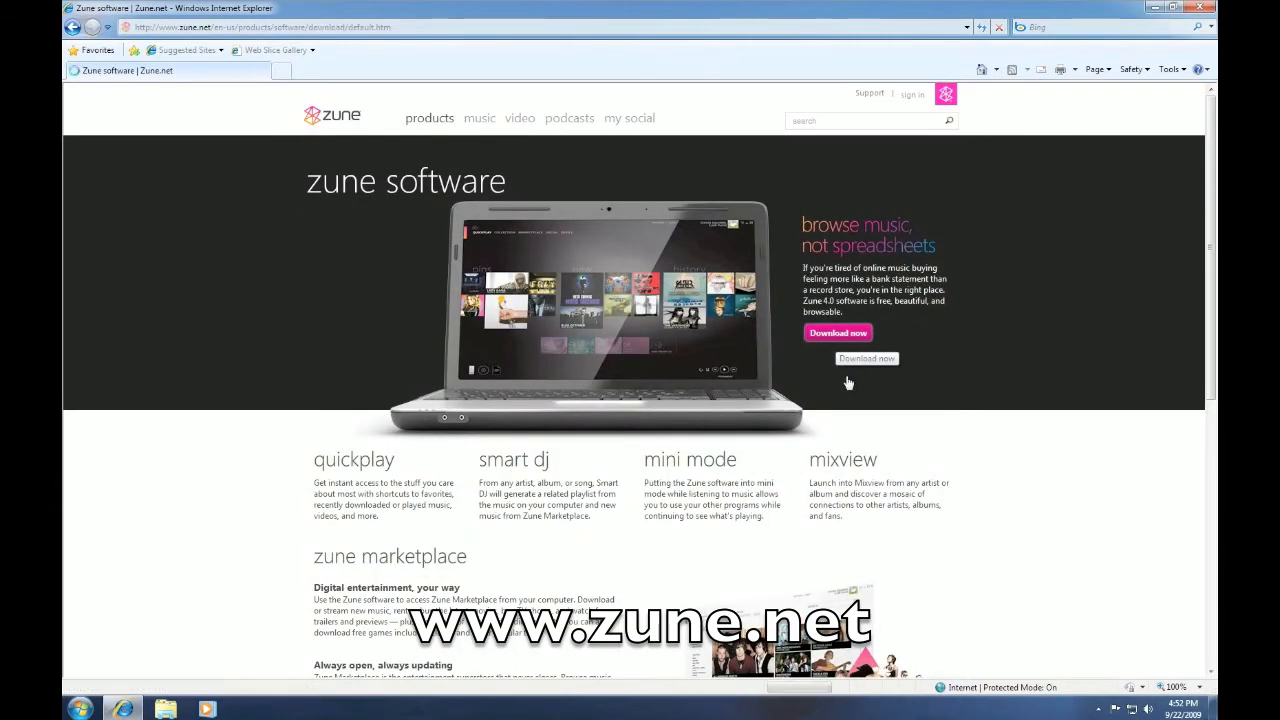
pyautogui.click(866, 358)
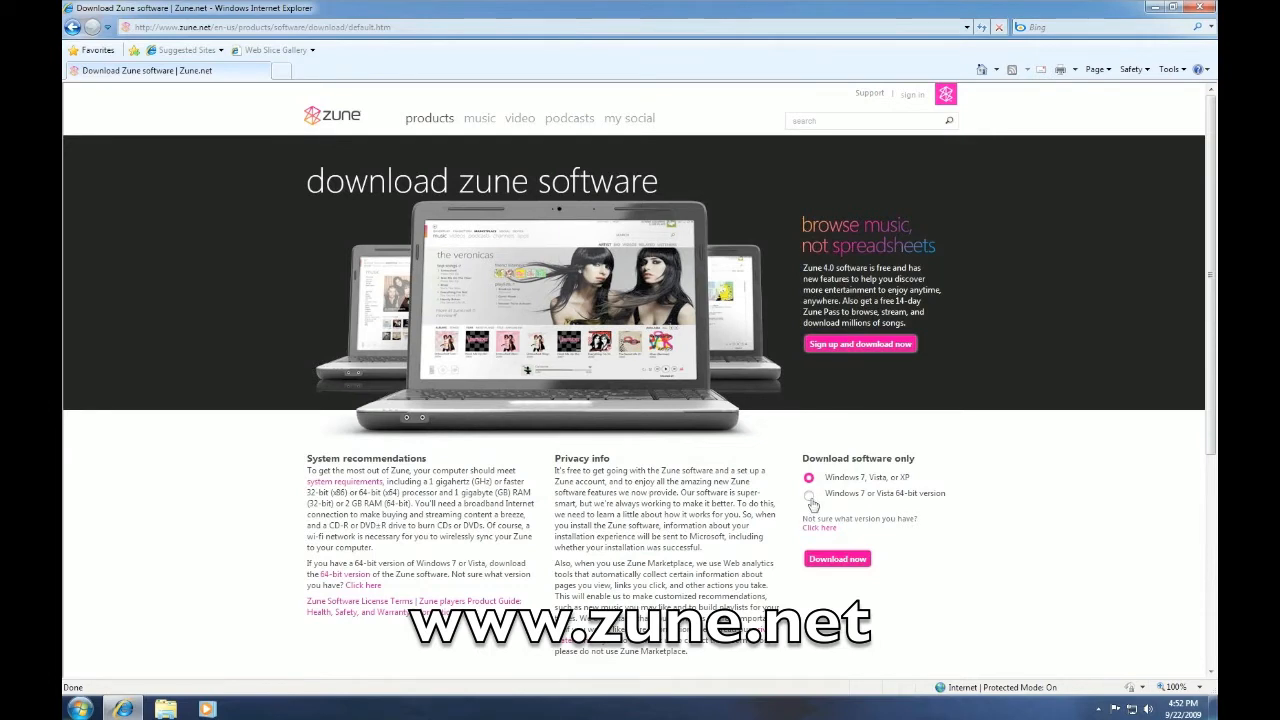
pyautogui.click(809, 493)
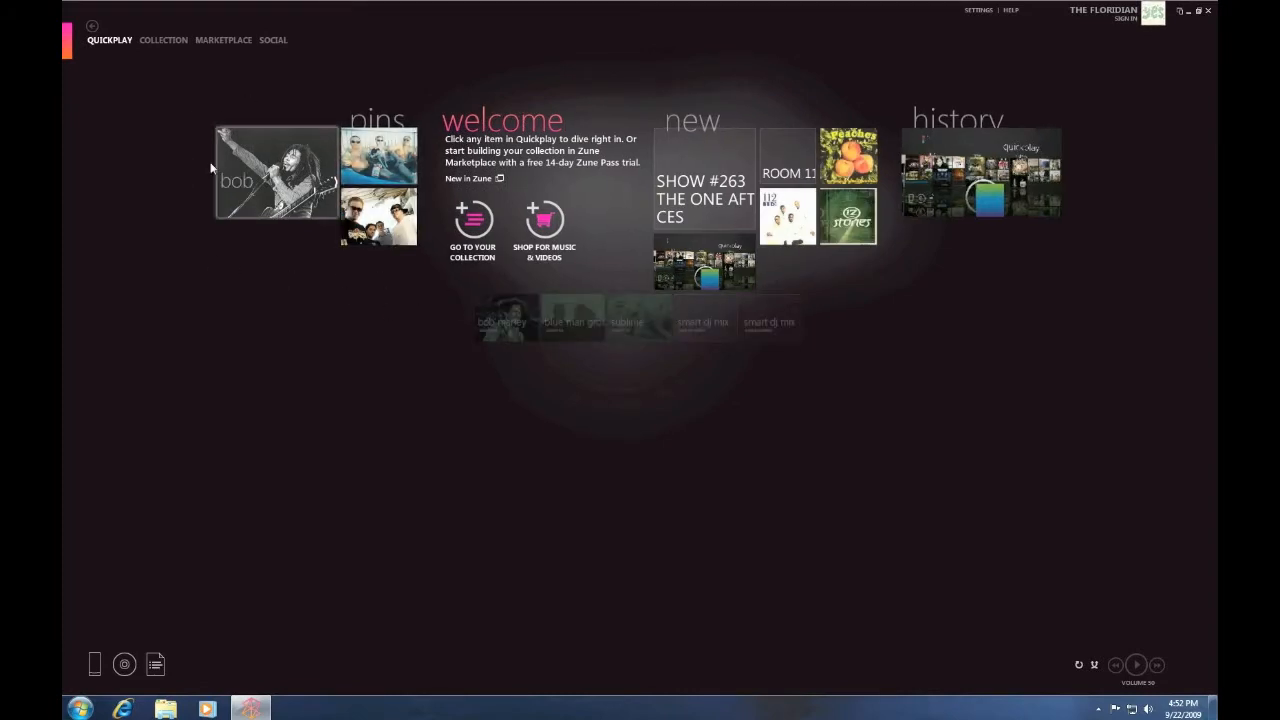
pyautogui.moveTo(424, 285)
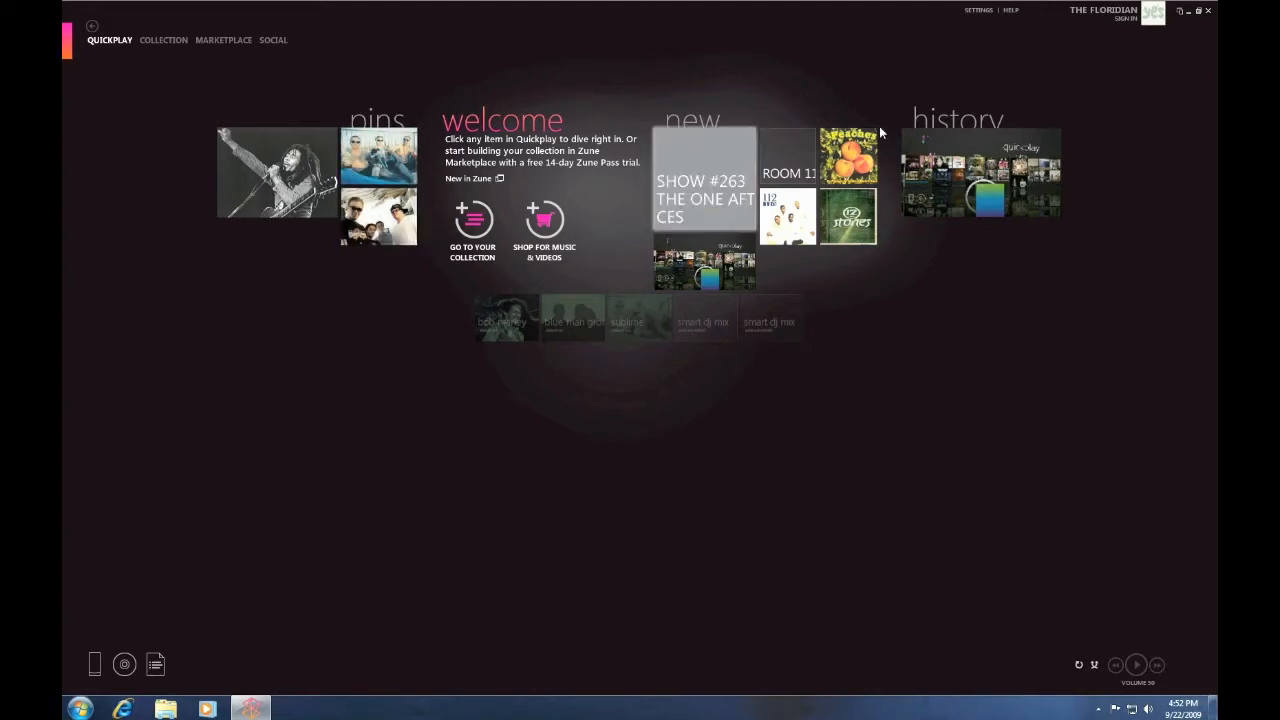
pyautogui.moveTo(406, 346)
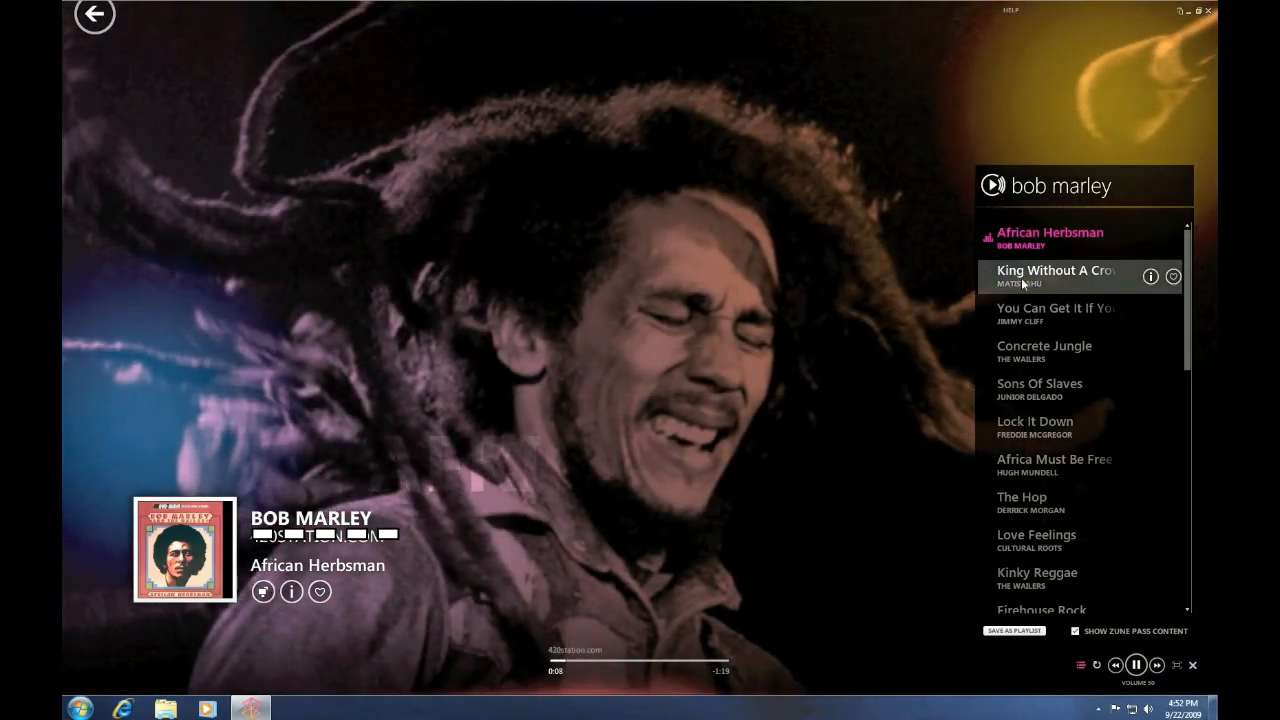
# Play Matisyahu's 'King Without A Crown' from the Bob Marley mix, then go back
pyautogui.doubleClick(1055, 270)
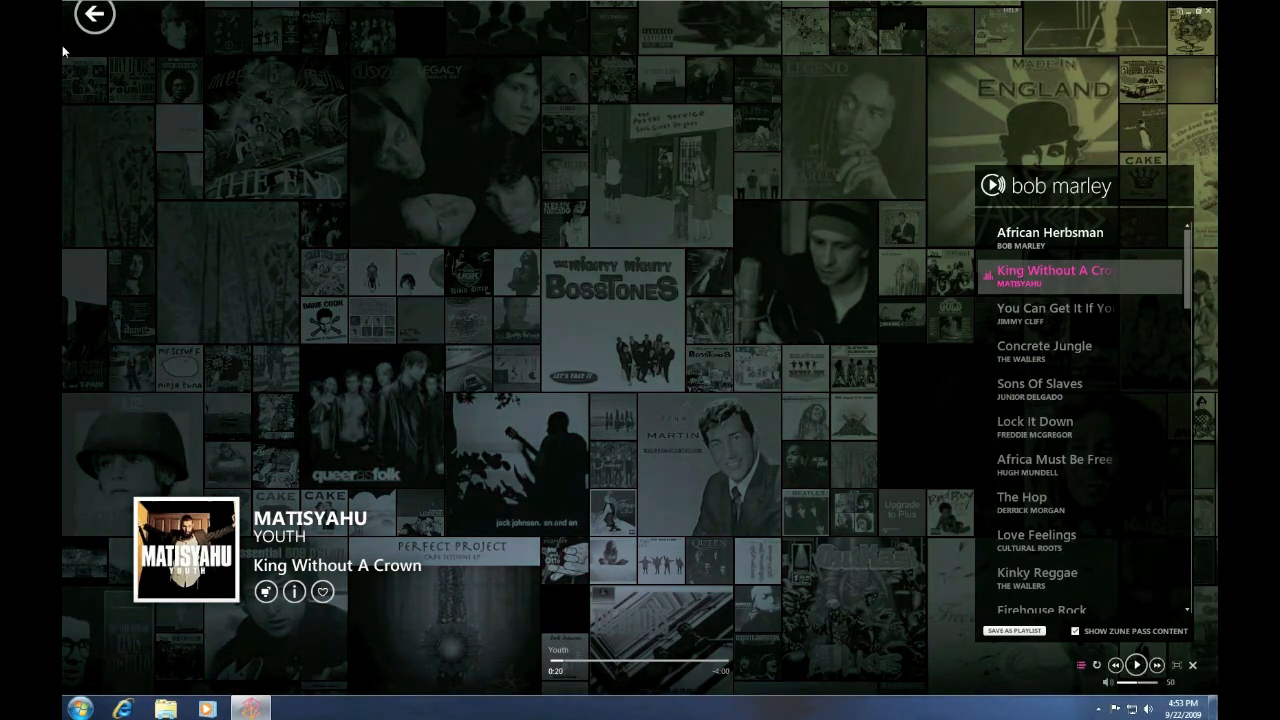
pyautogui.click(92, 15)
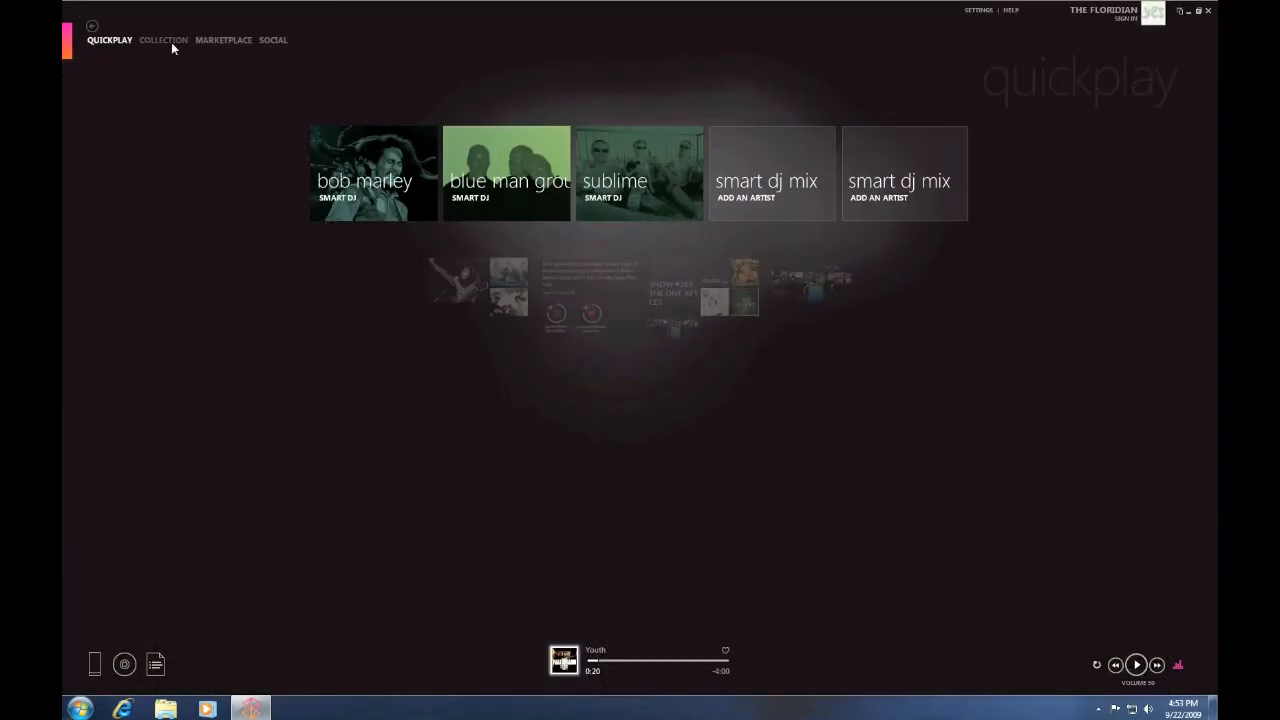
# Scroll the collection's albums, then view its pictures, channels and empty apps pages
pyautogui.click(162, 40)
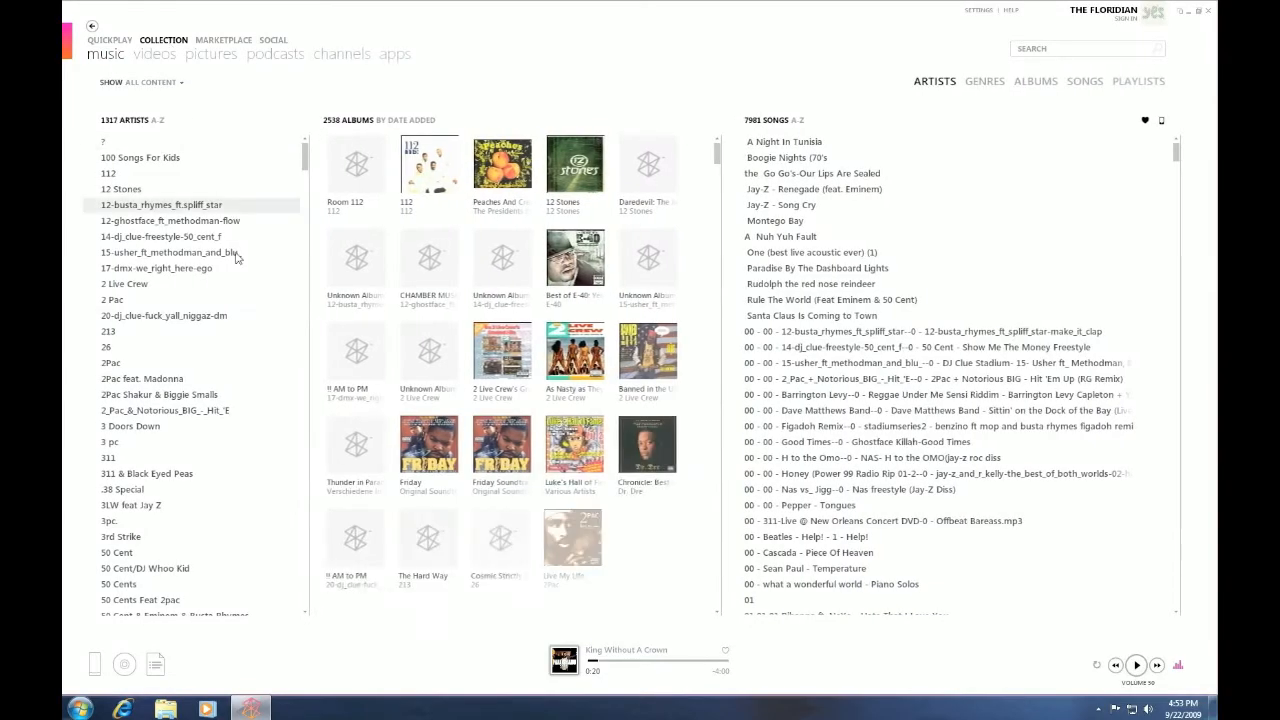
pyautogui.scroll(-3)
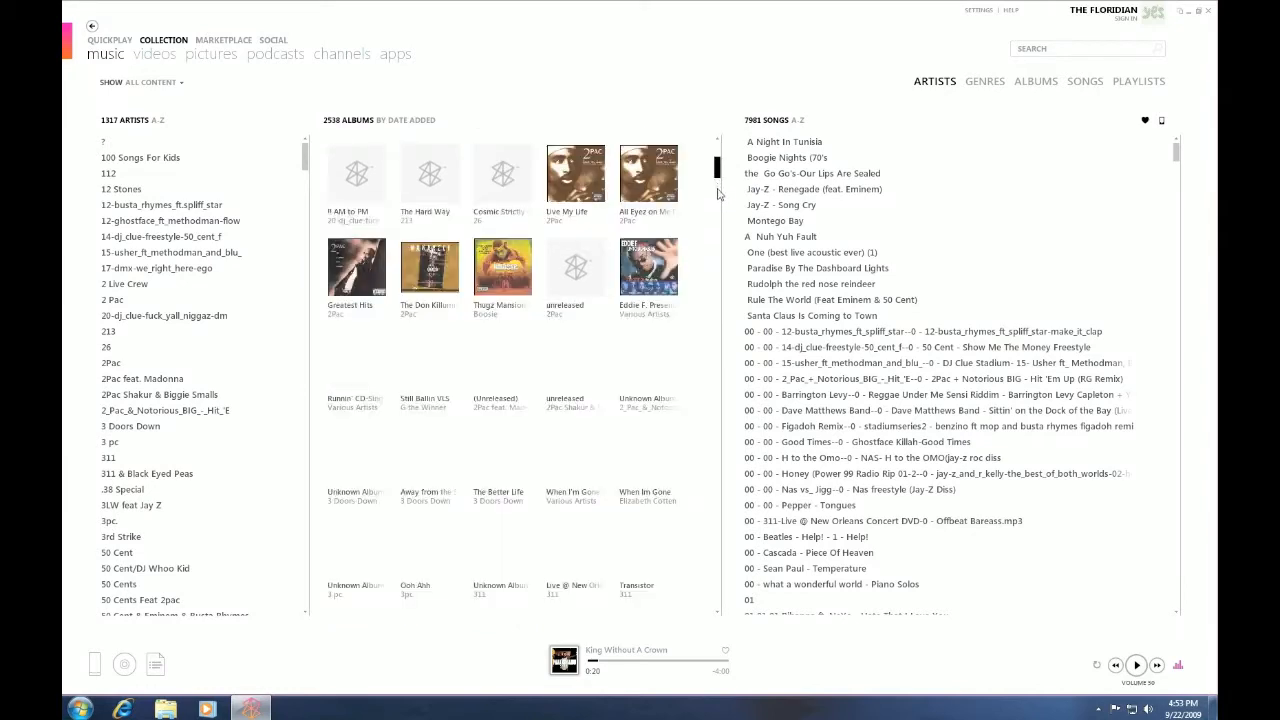
pyautogui.scroll(-3)
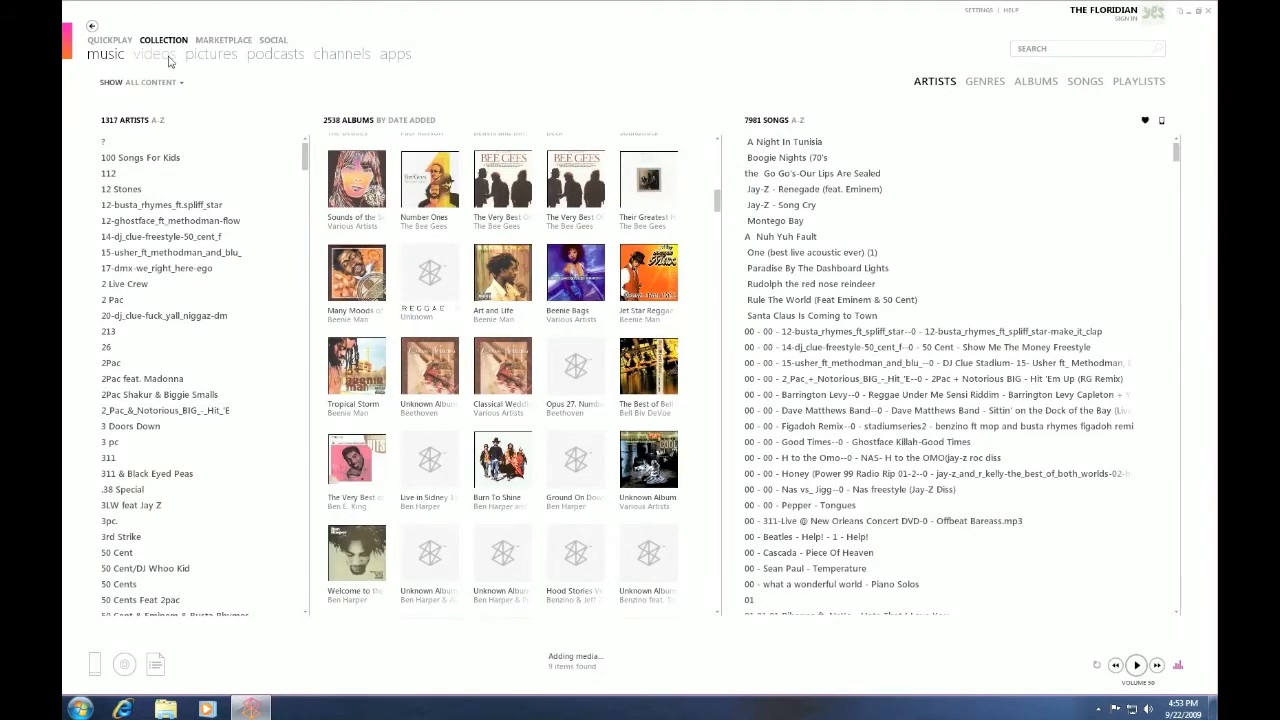
pyautogui.click(210, 54)
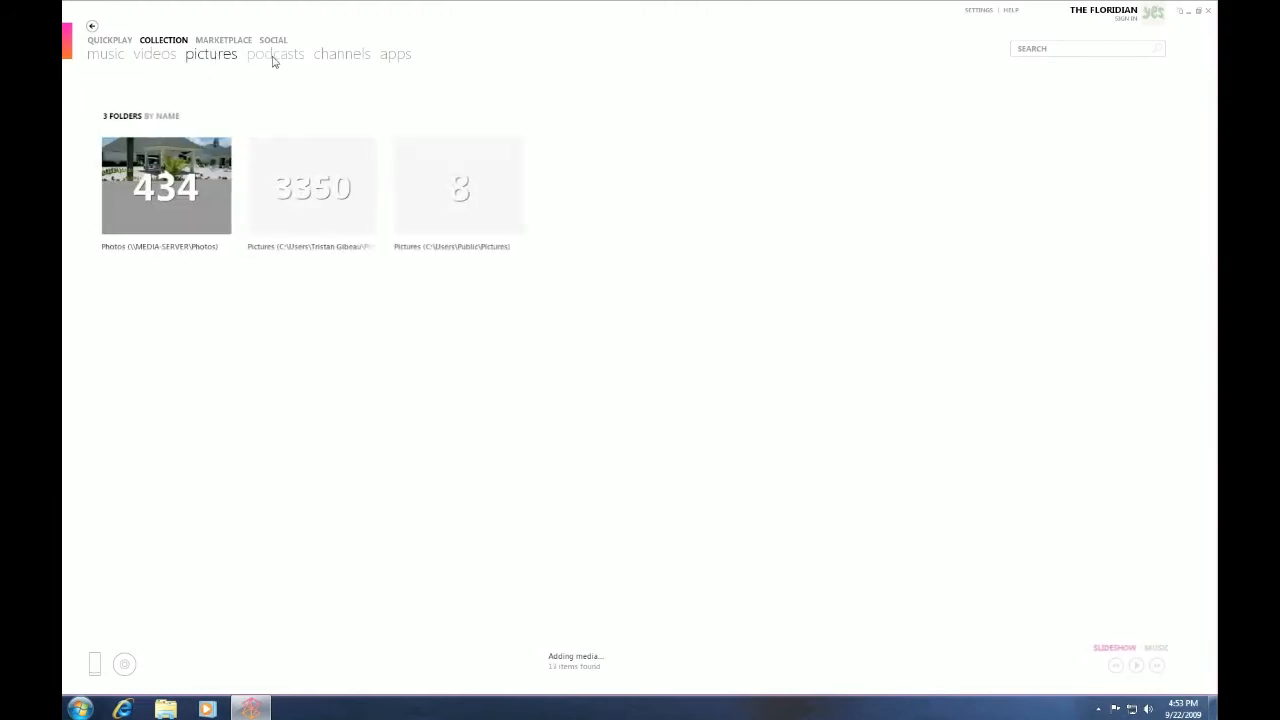
pyautogui.click(342, 54)
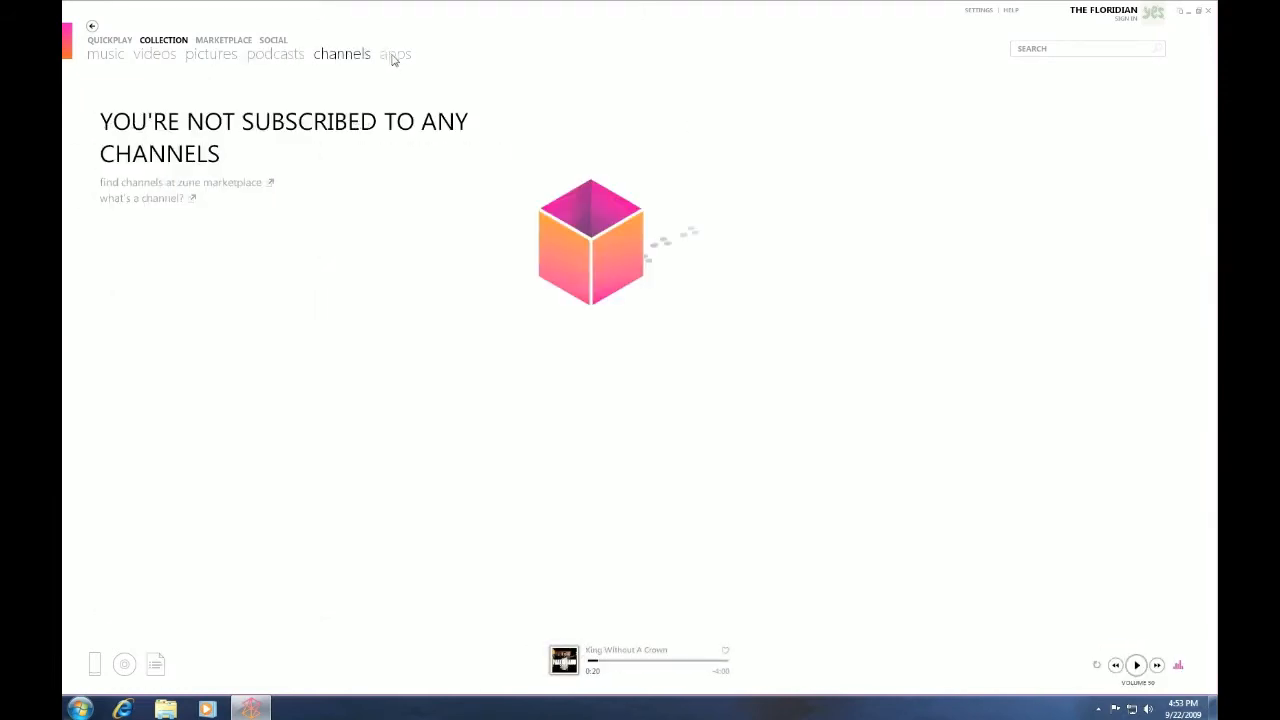
pyautogui.click(395, 54)
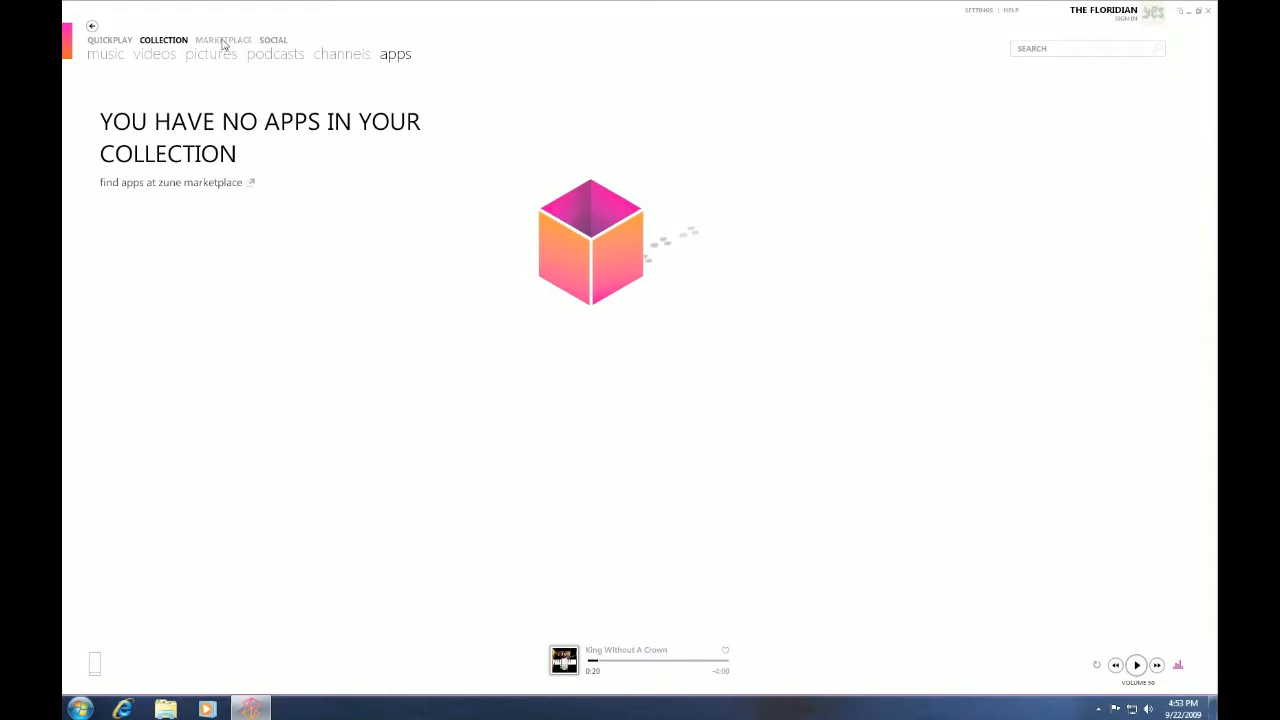
pyautogui.click(223, 40)
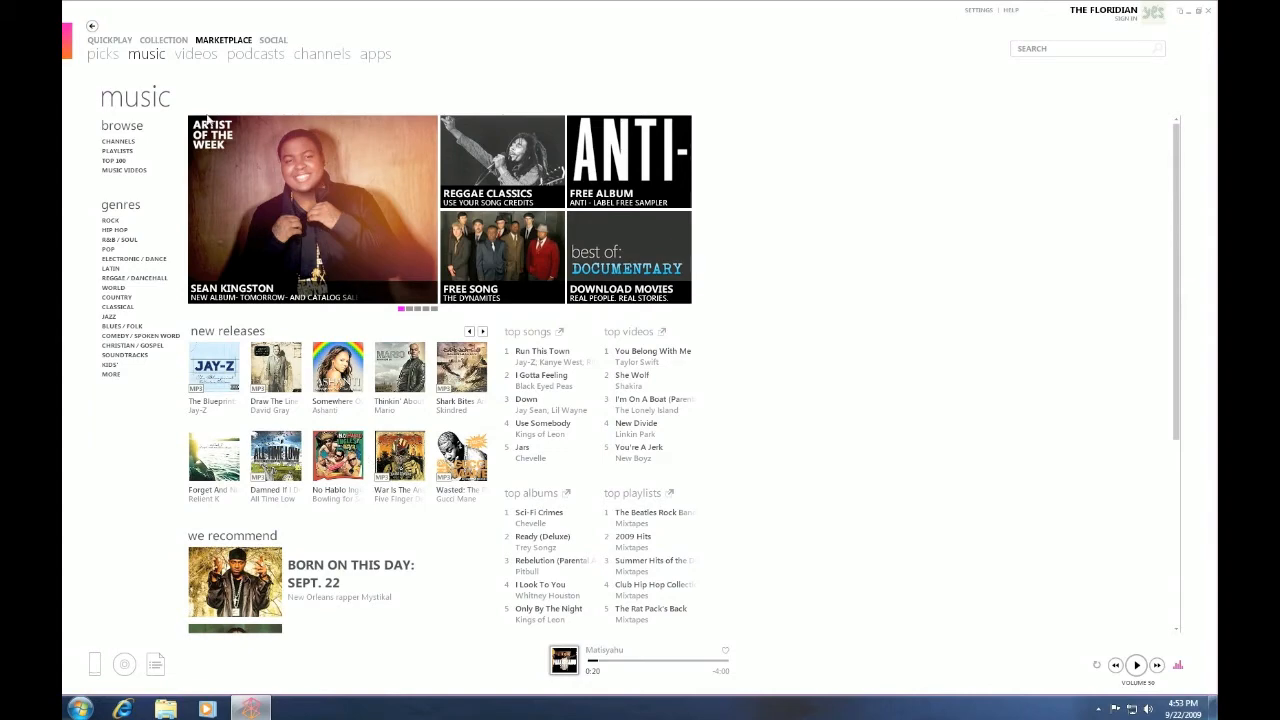
# Tour the Marketplace videos, channels, apps and picks pages, then move to Social
pyautogui.click(196, 53)
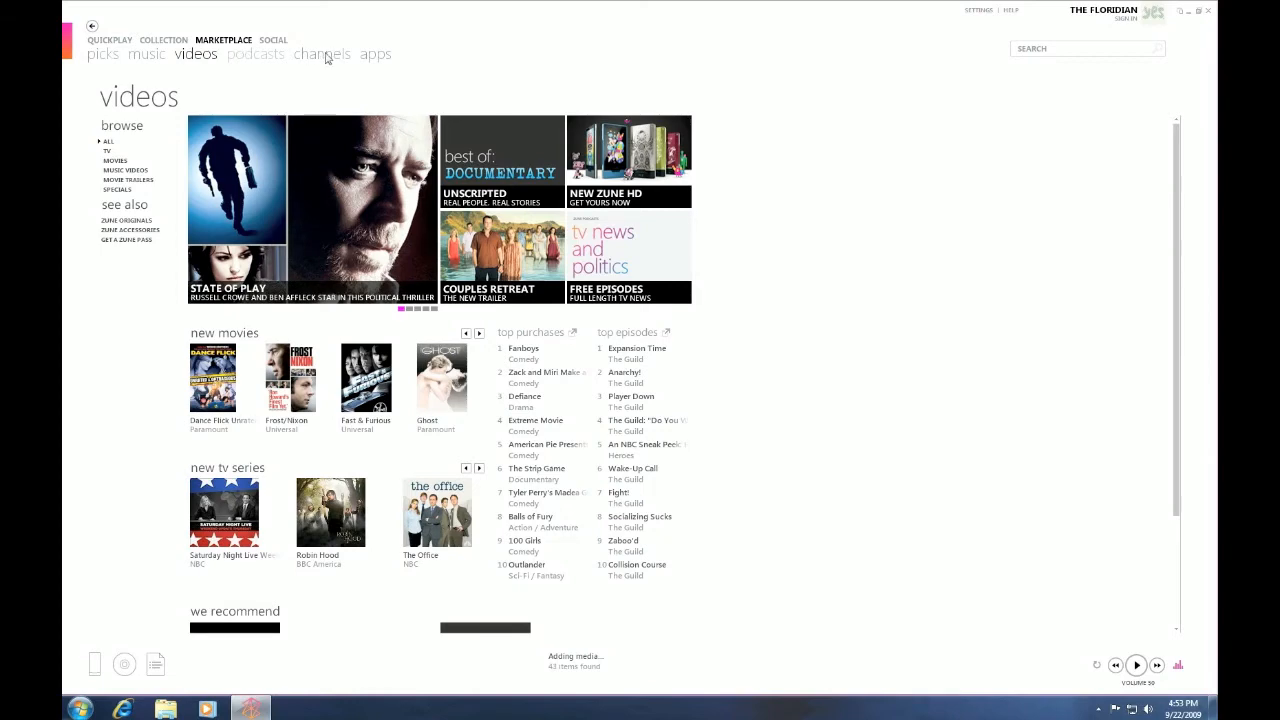
pyautogui.click(322, 54)
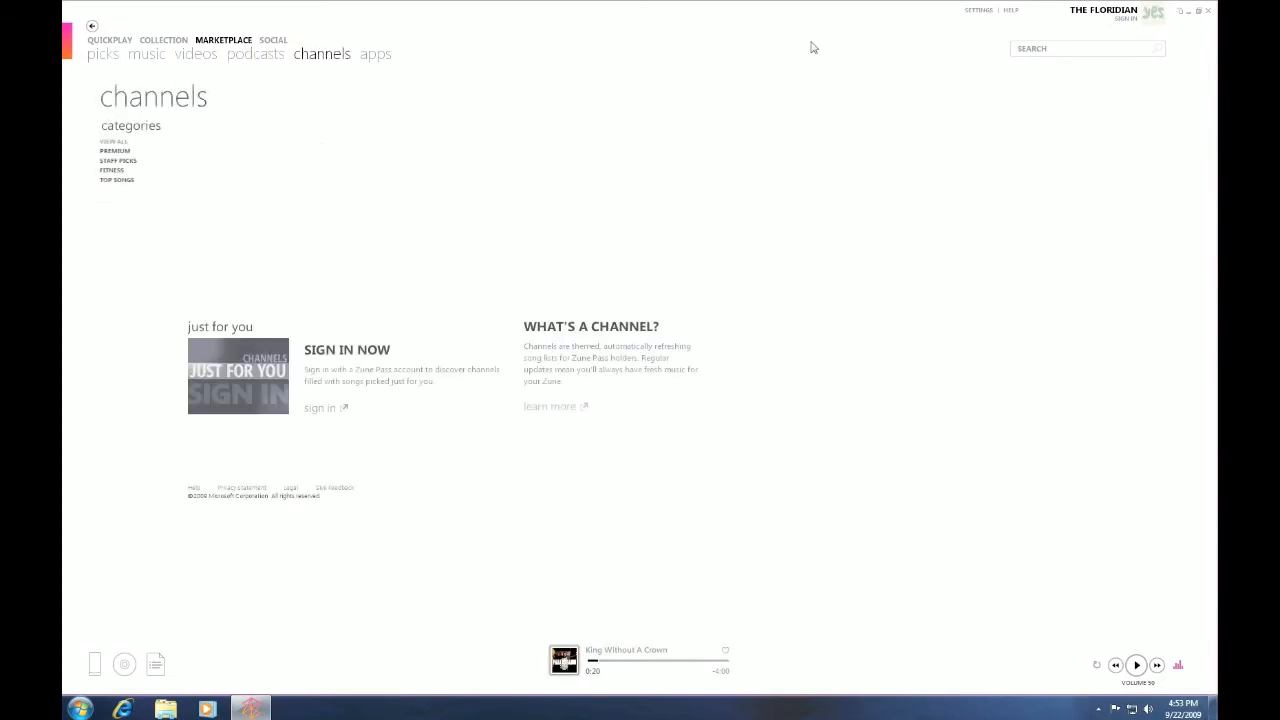
pyautogui.click(375, 53)
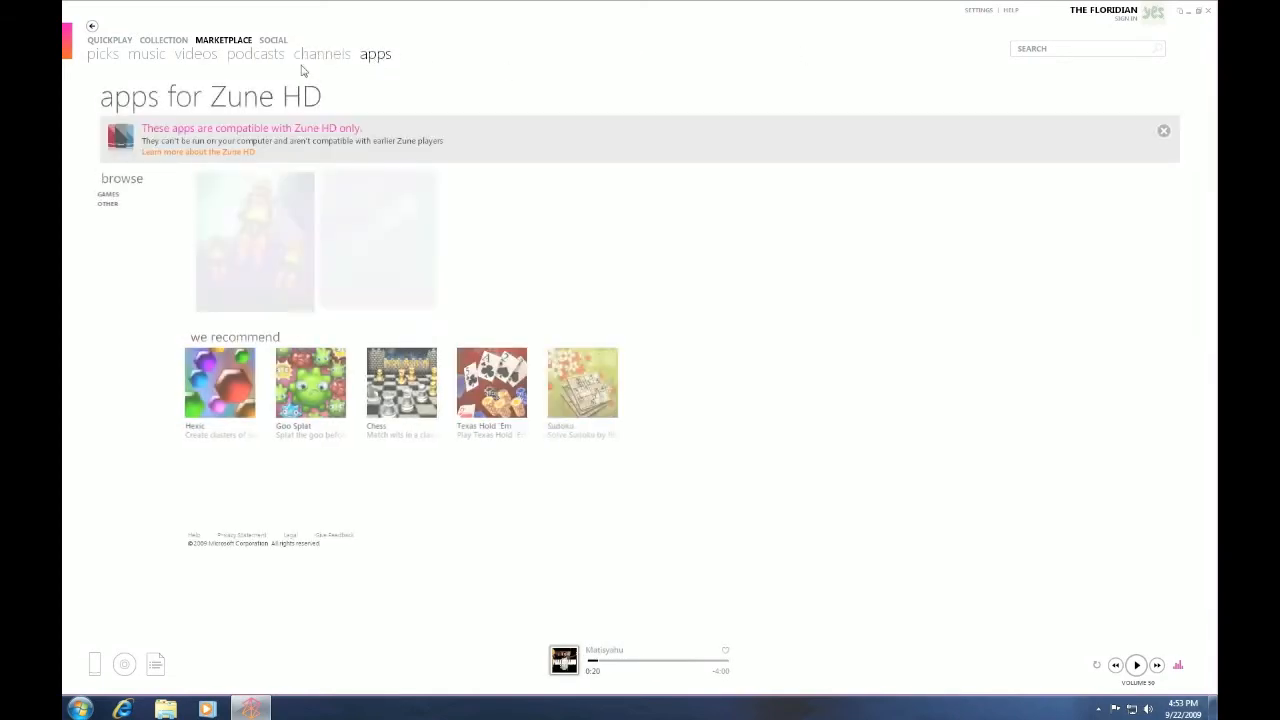
pyautogui.click(102, 54)
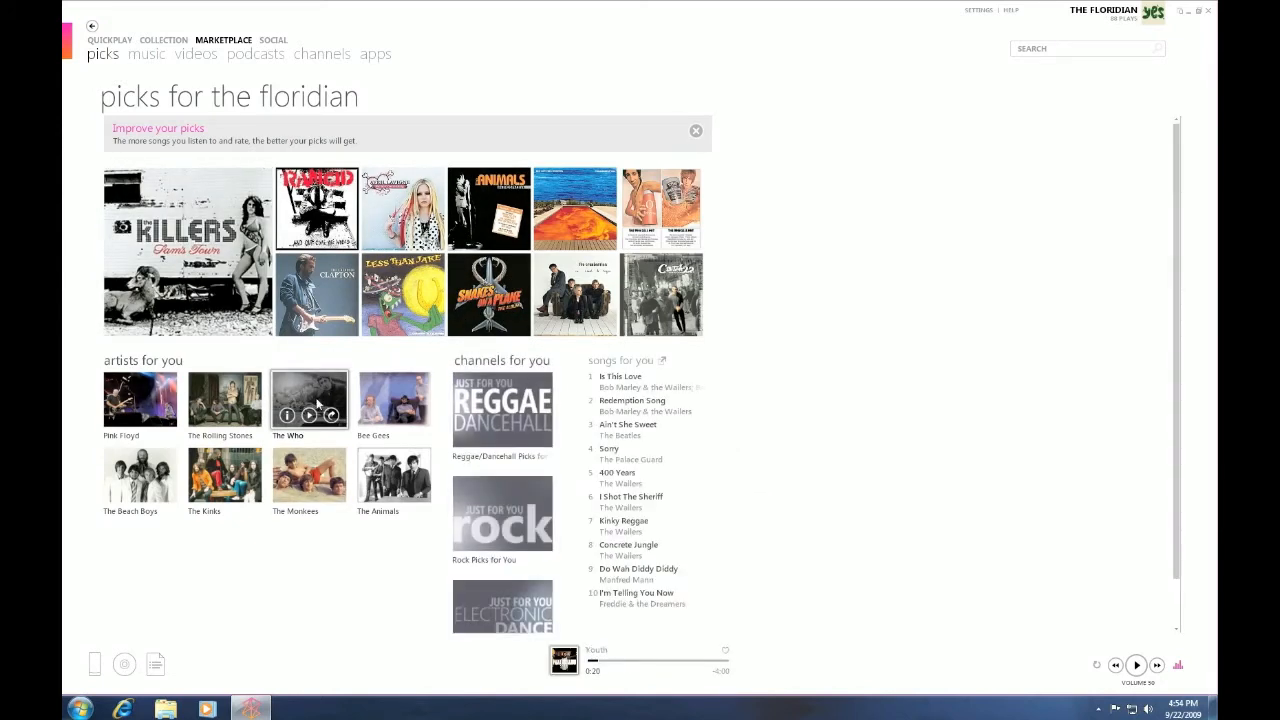
pyautogui.click(273, 40)
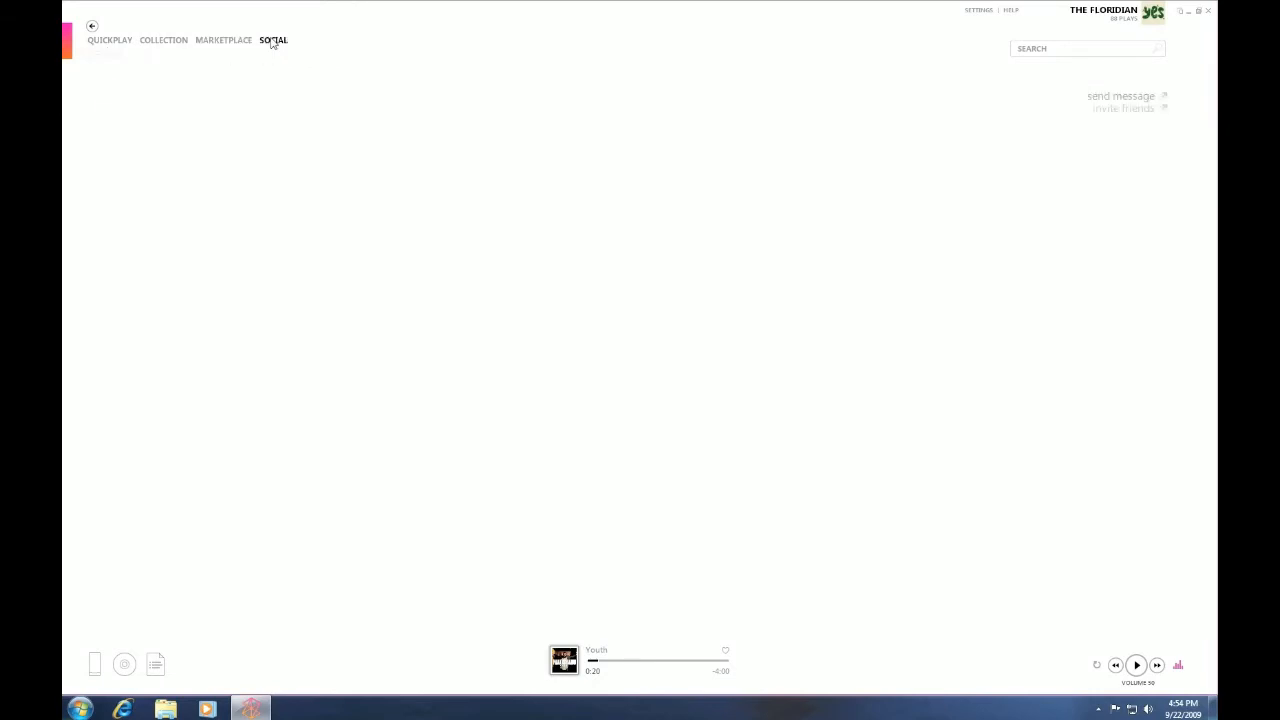
pyautogui.click(273, 40)
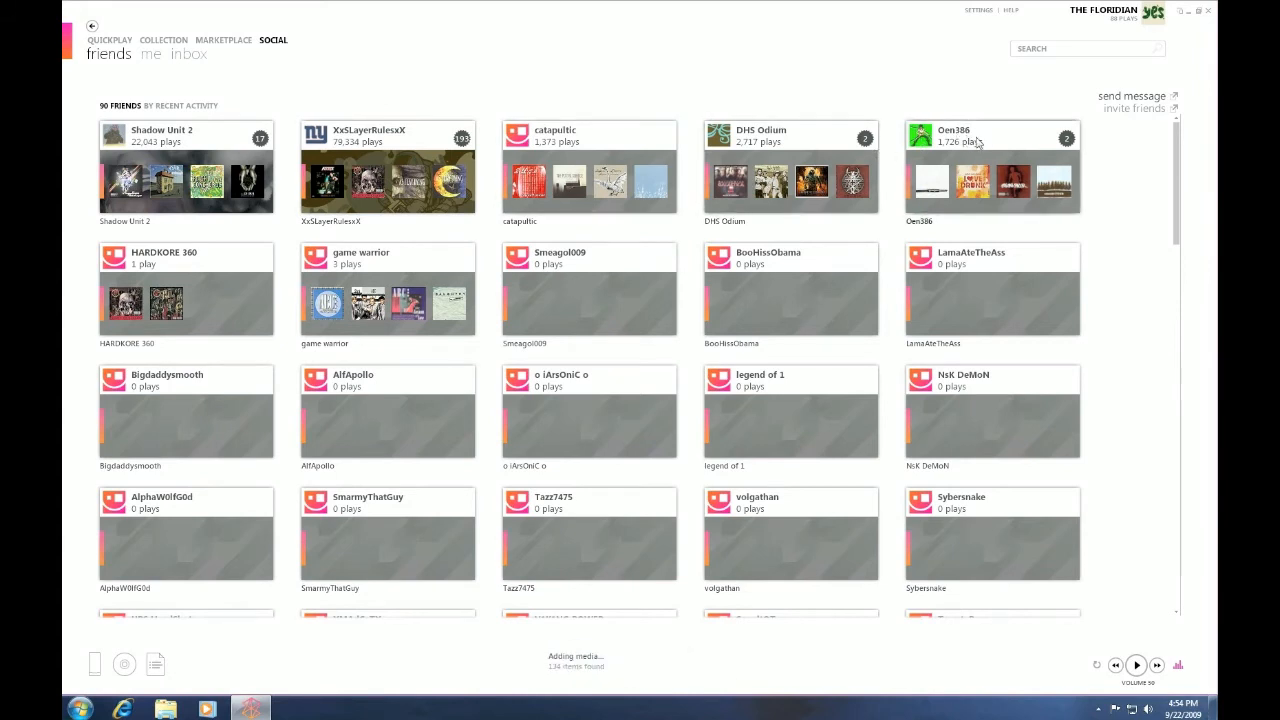
pyautogui.click(953, 130)
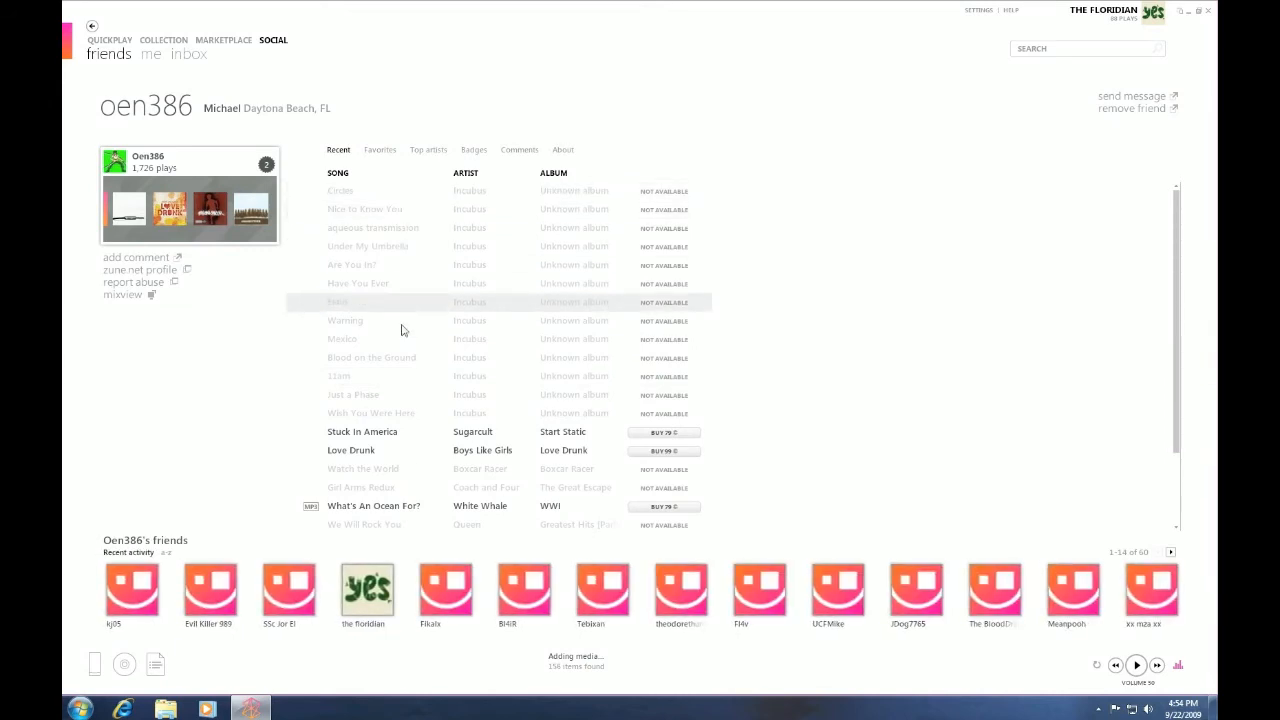
pyautogui.doubleClick(362, 431)
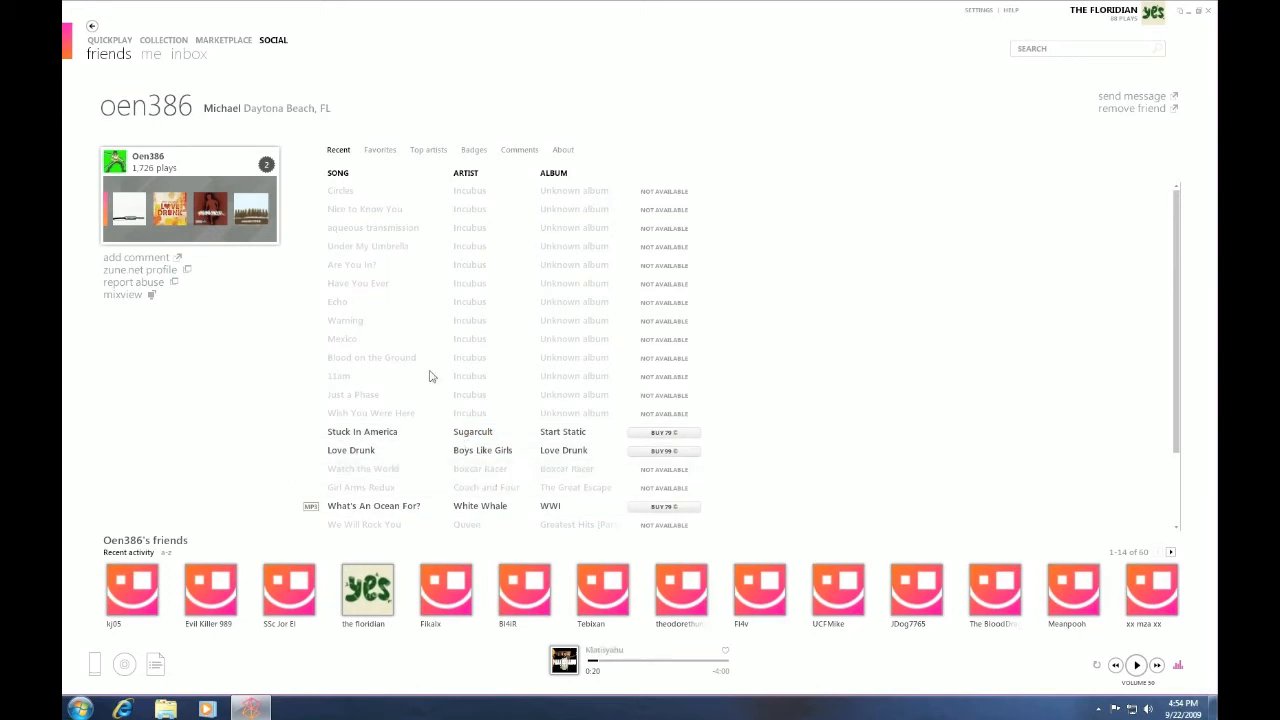
pyautogui.moveTo(308, 119)
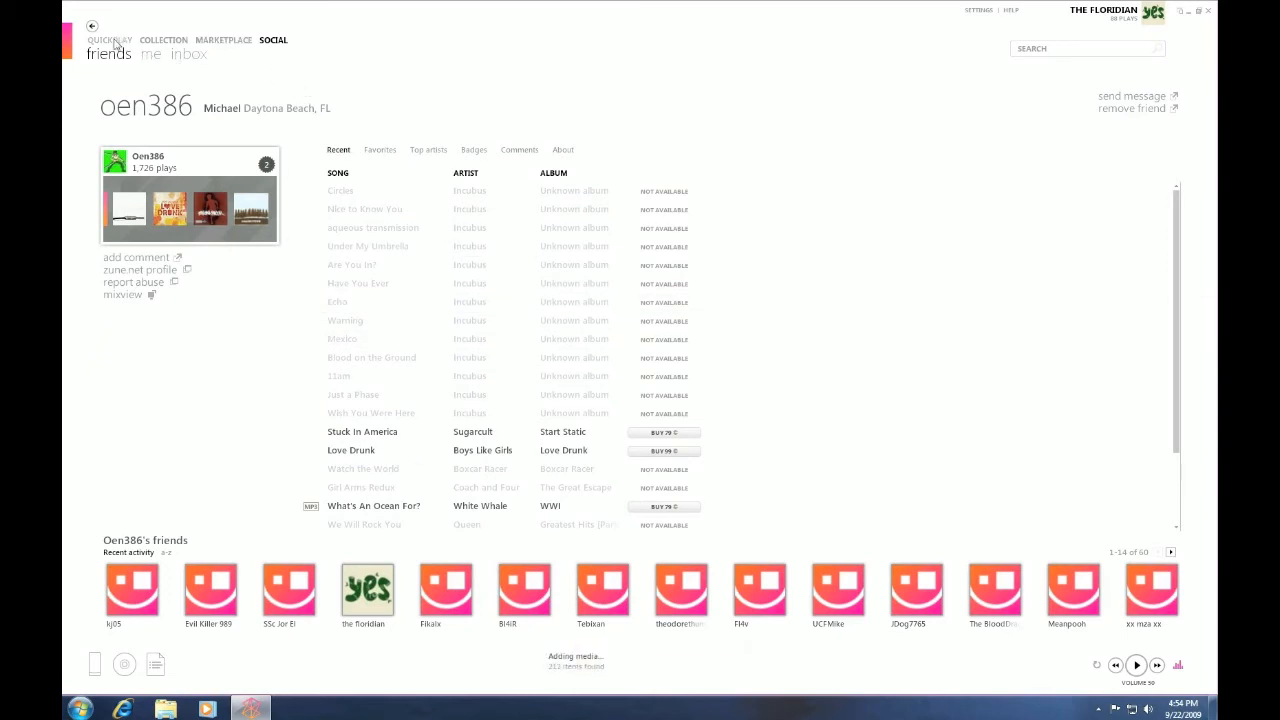
# Play Sublime from Quickplay, pause it, leave now playing, and open the Zunebuggy device summary
pyautogui.click(109, 40)
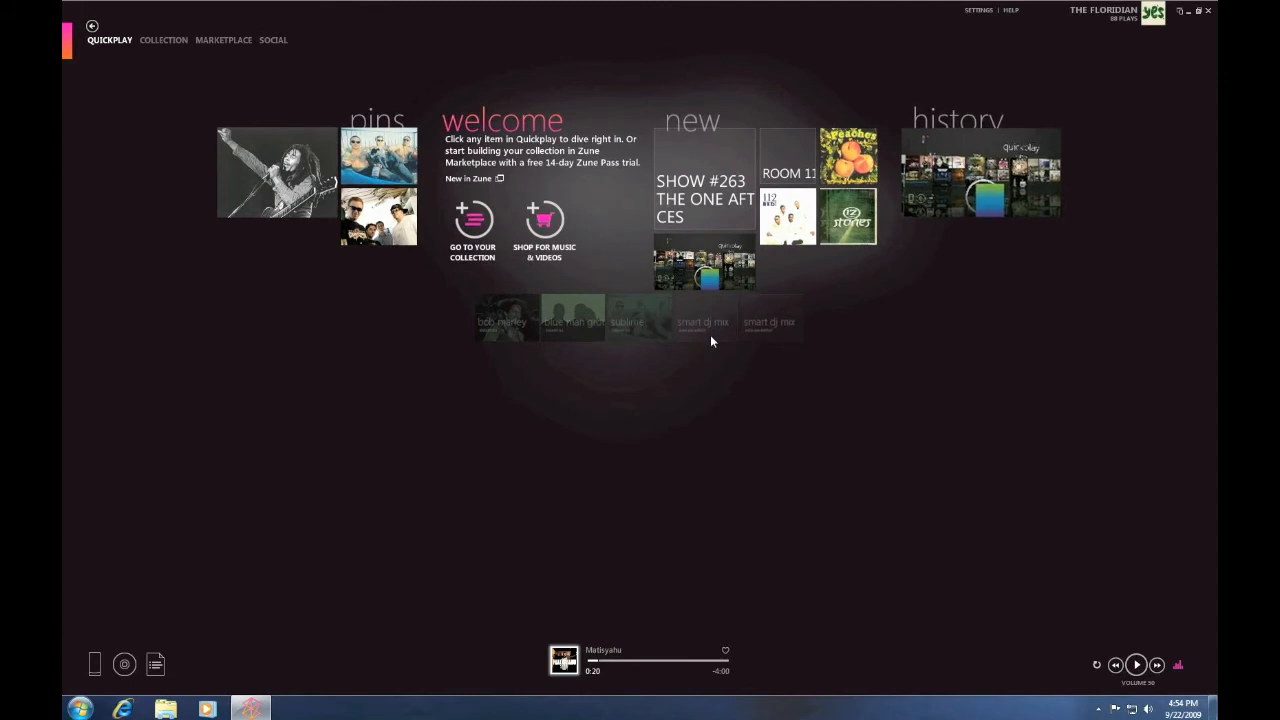
pyautogui.click(378, 154)
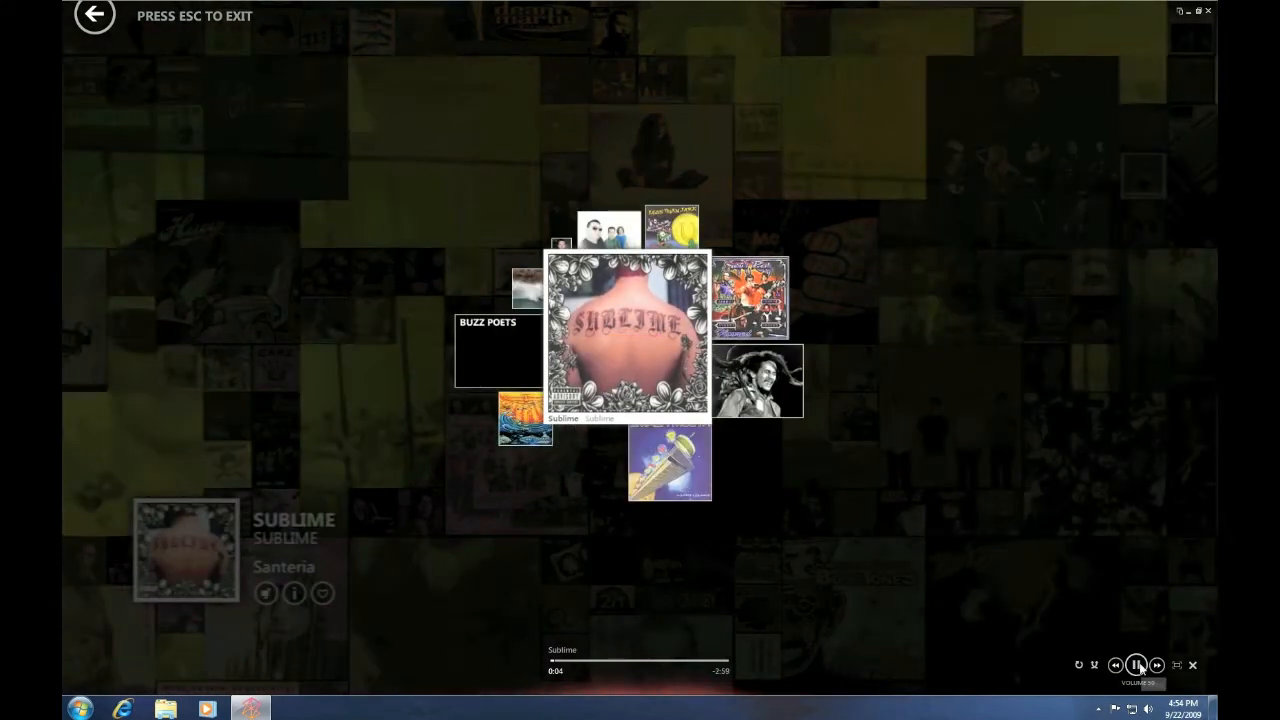
pyautogui.click(1137, 665)
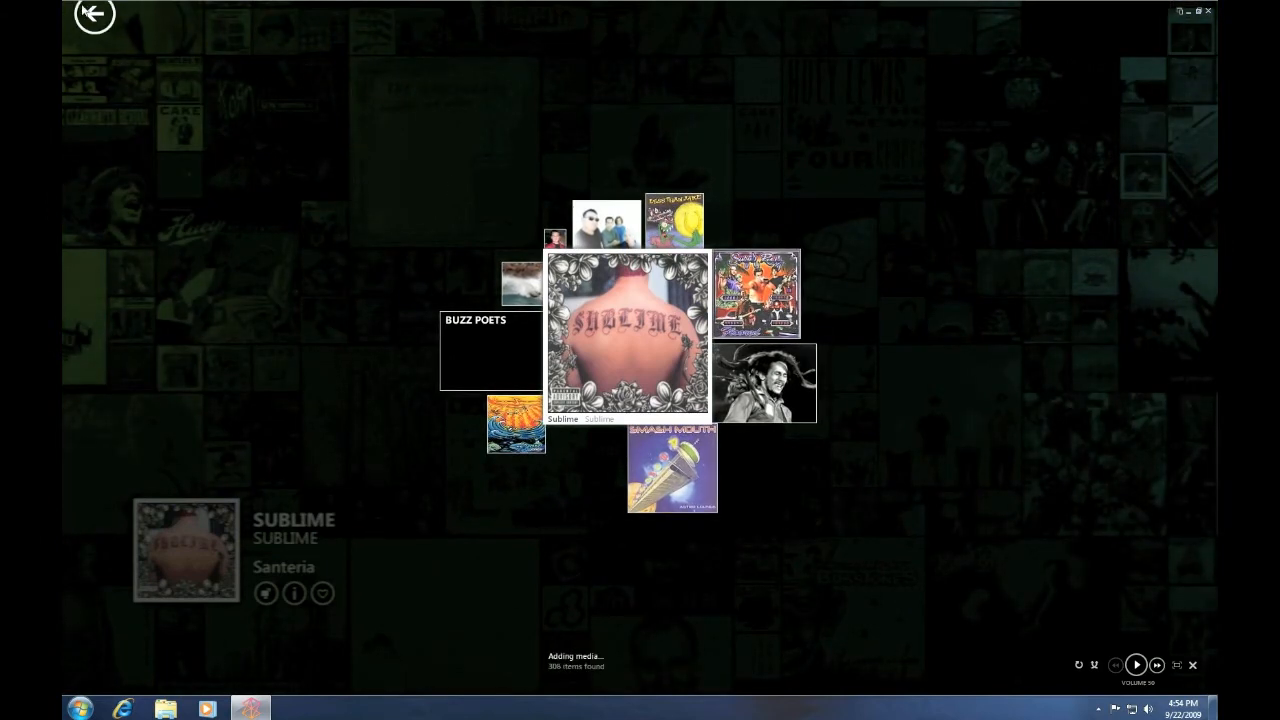
pyautogui.click(93, 14)
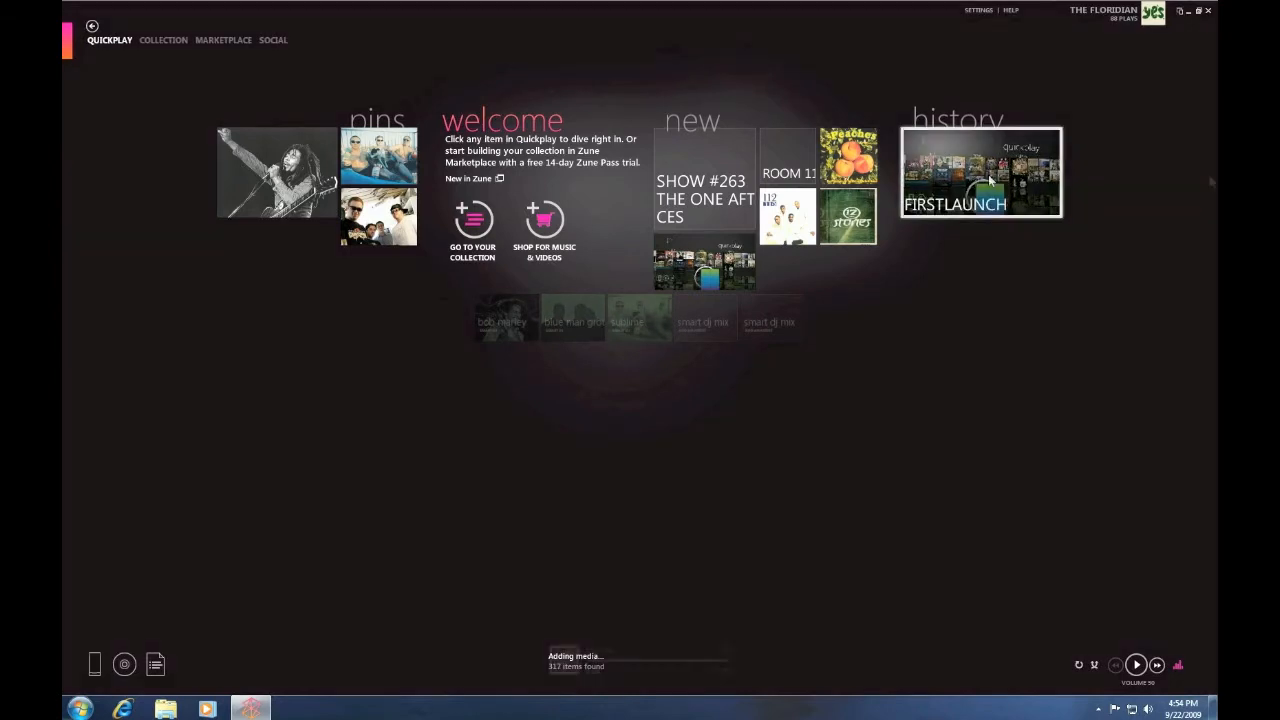
pyautogui.click(980, 172)
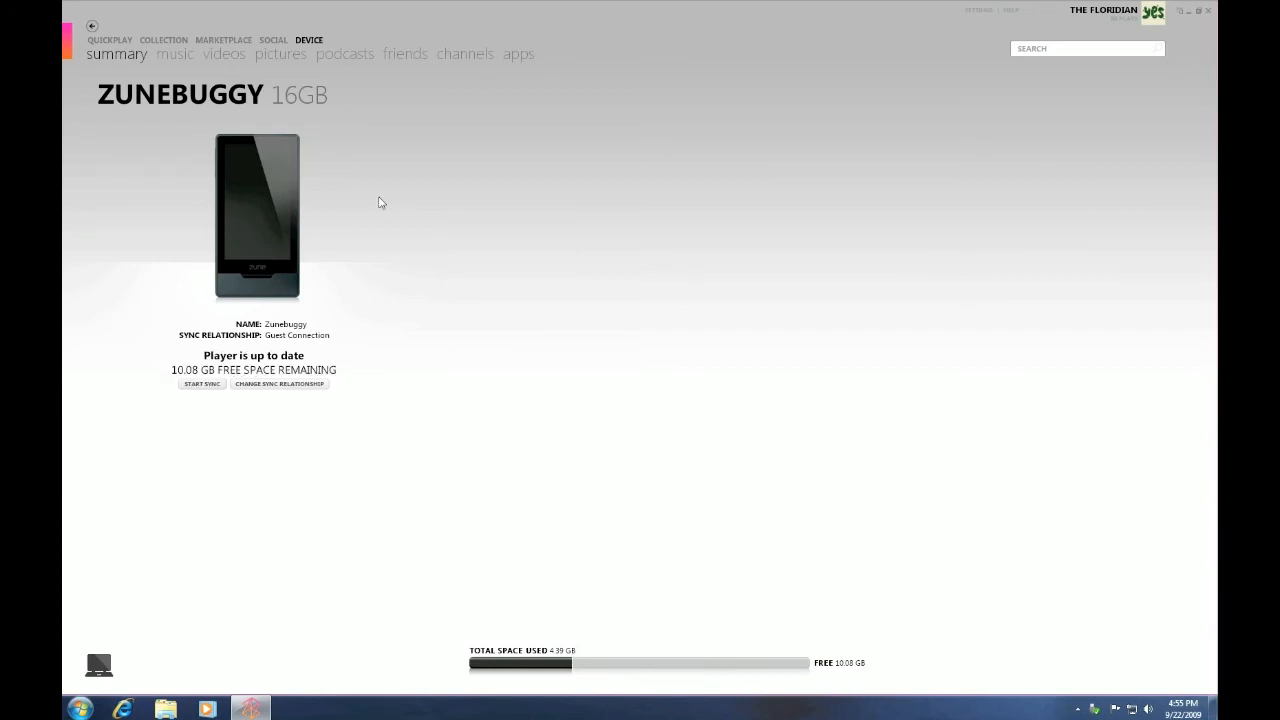
# View the Zunebuggy's music, videos, picture folders and friends, ending on its 4 apps
pyautogui.click(174, 53)
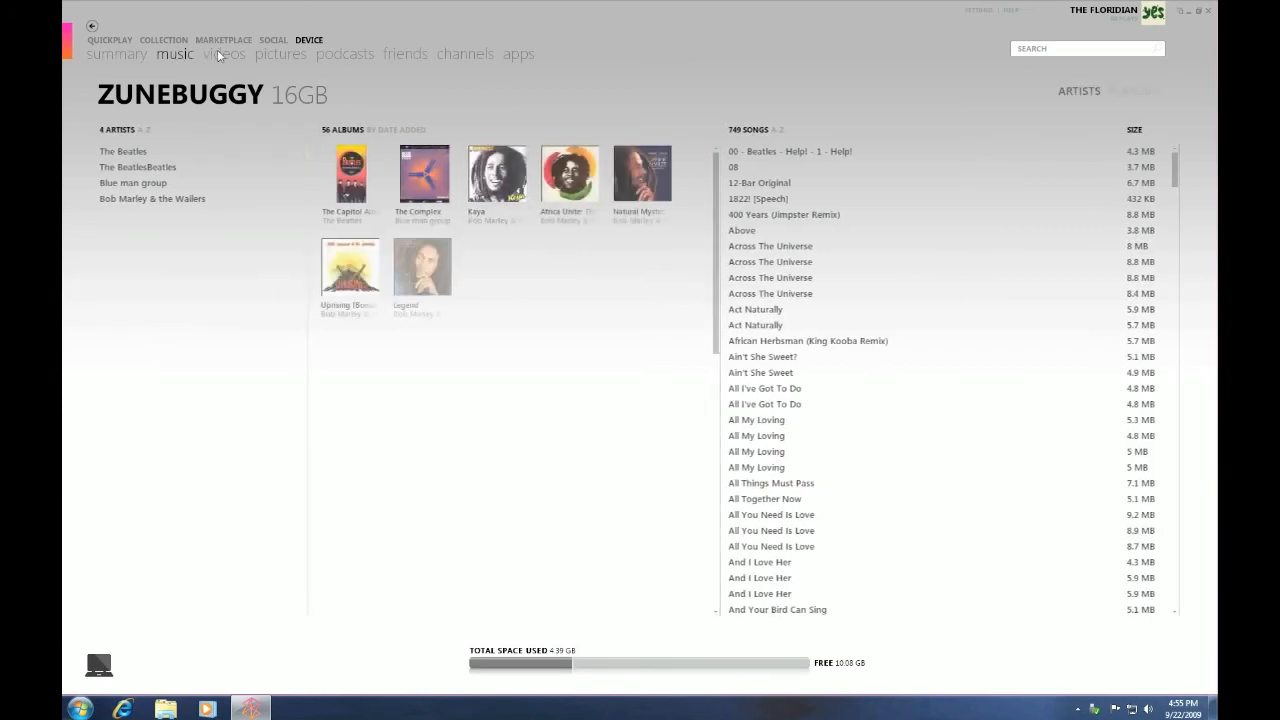
pyautogui.click(224, 53)
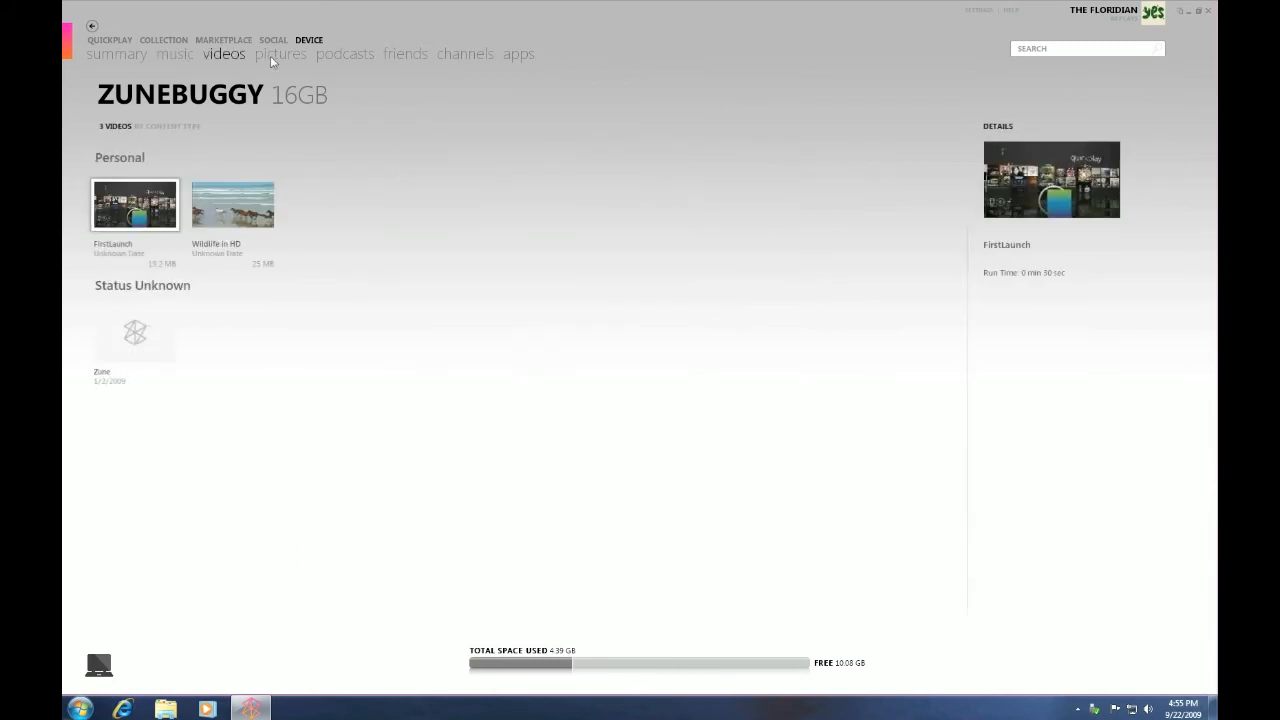
pyautogui.click(280, 53)
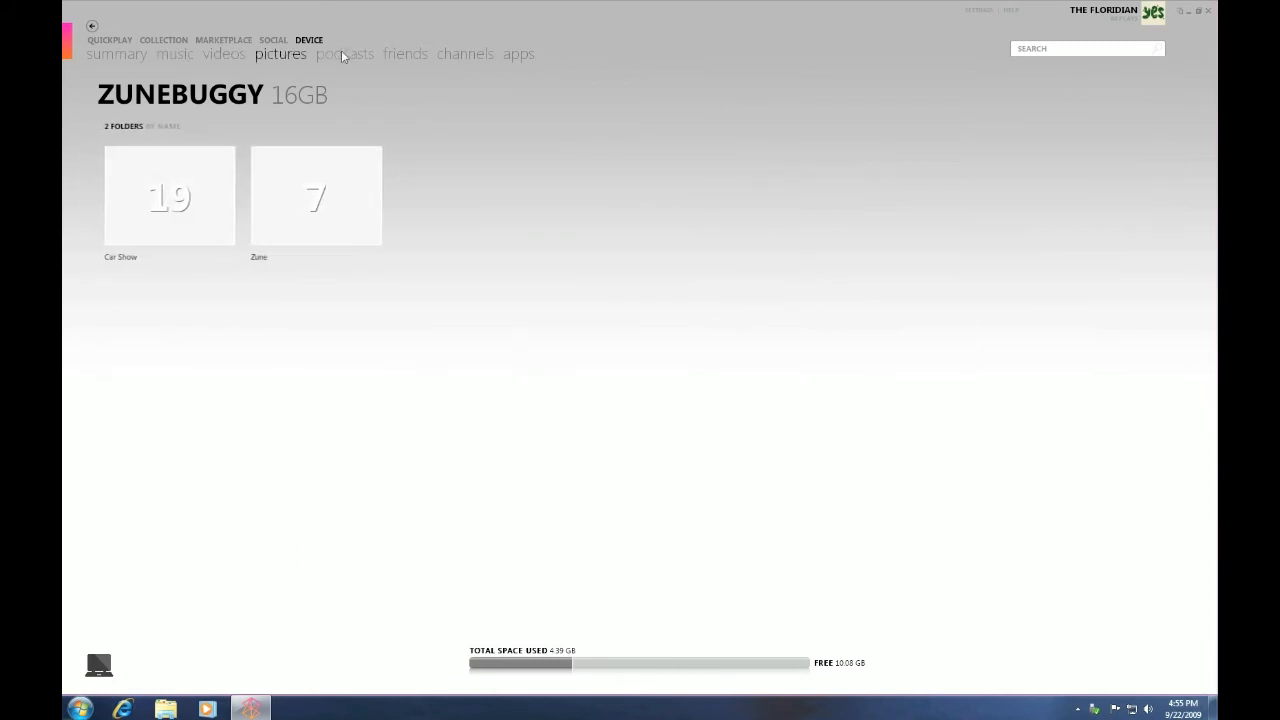
pyautogui.click(404, 54)
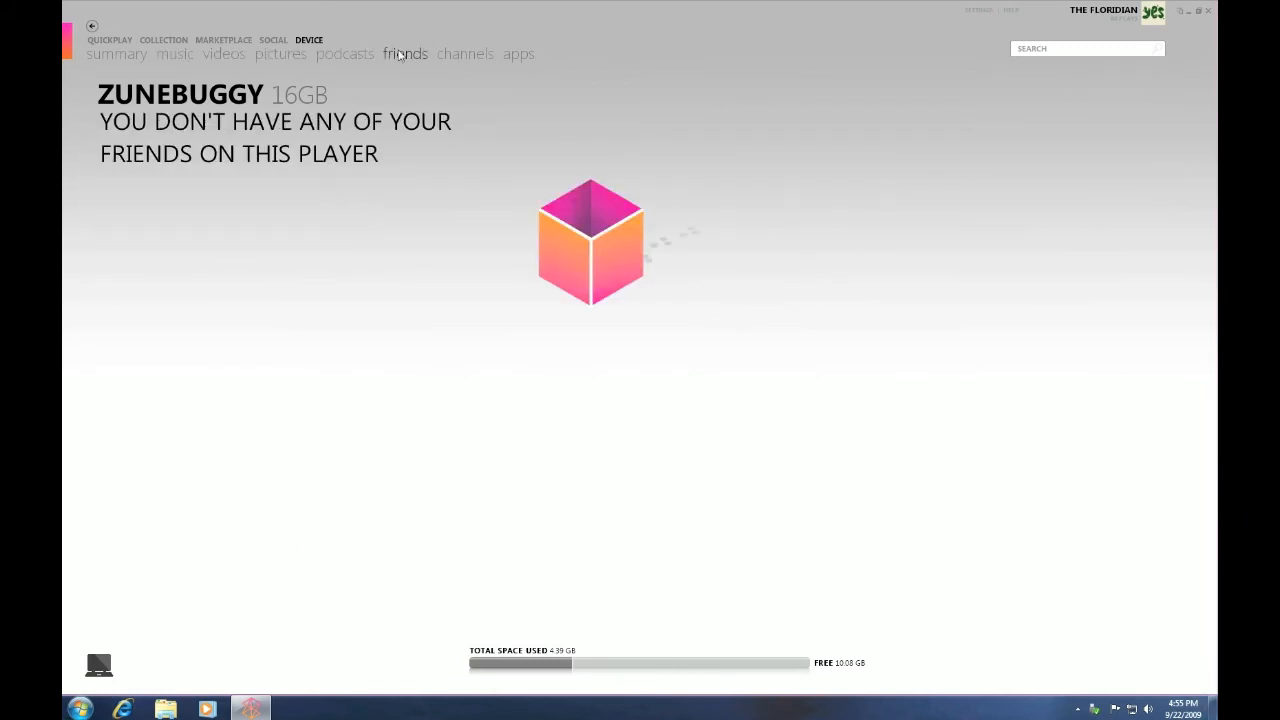
pyautogui.click(405, 54)
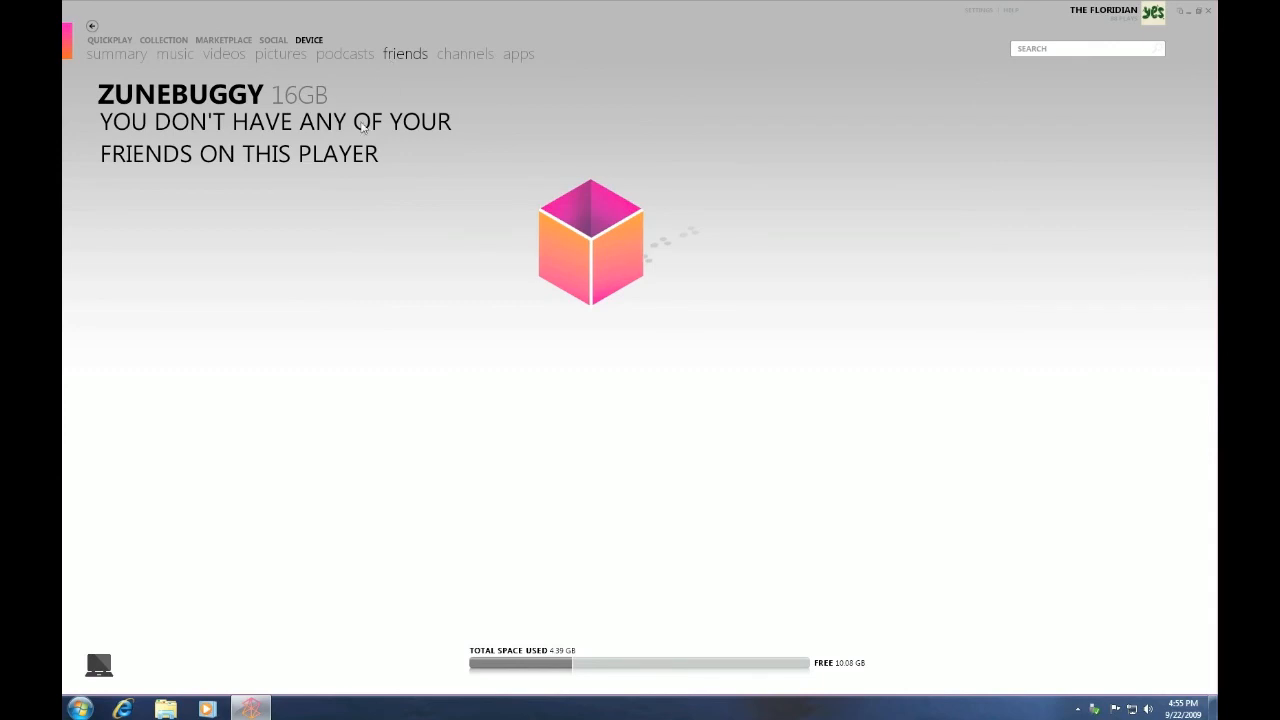
pyautogui.moveTo(470, 57)
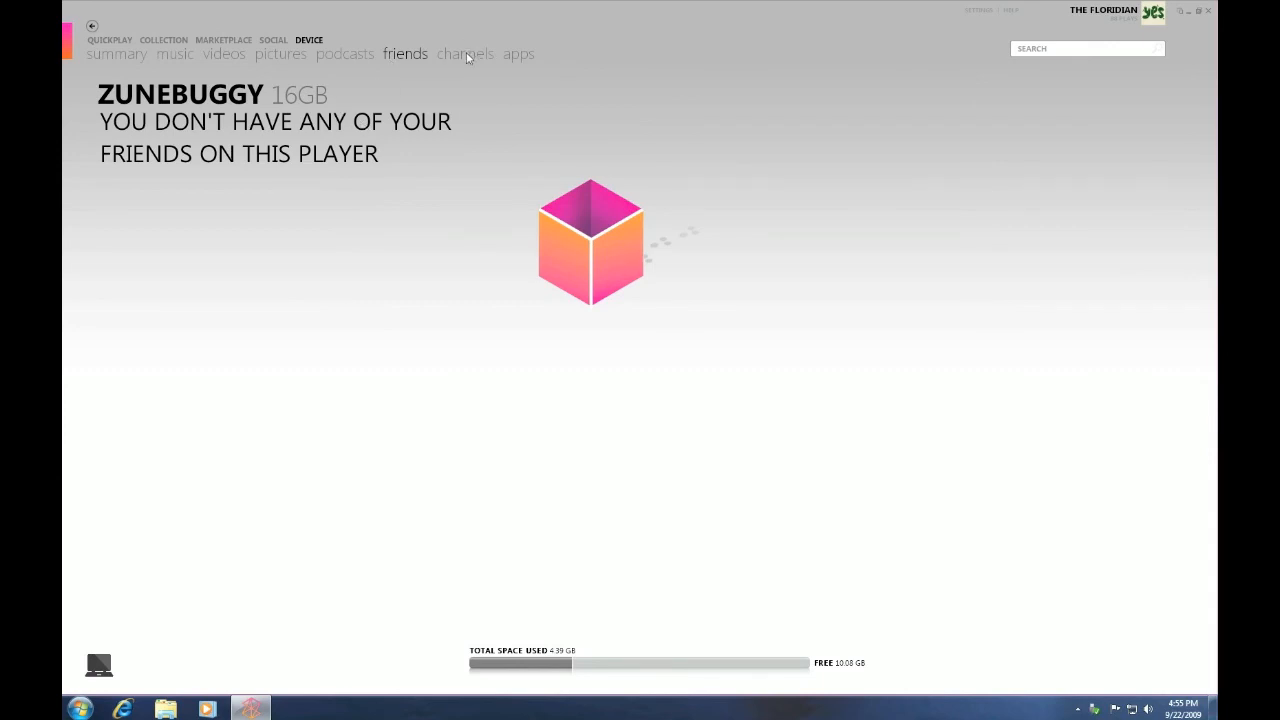
pyautogui.click(519, 53)
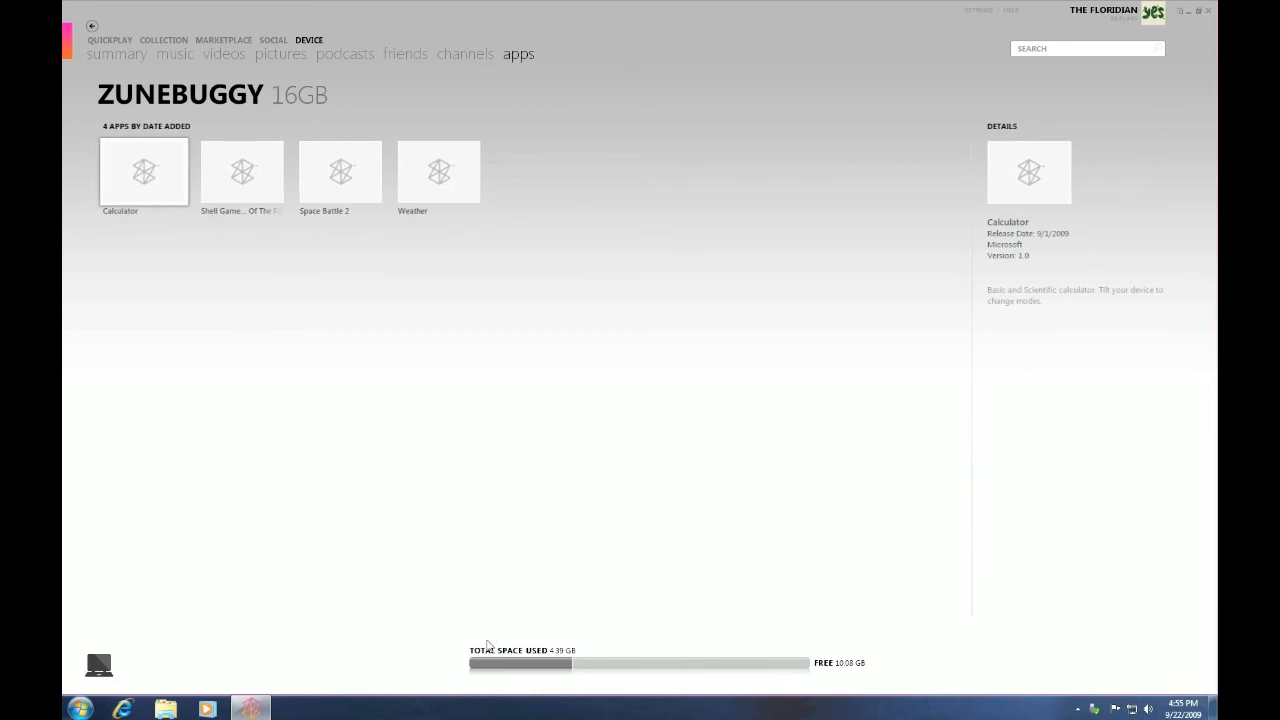
pyautogui.moveTo(639, 528)
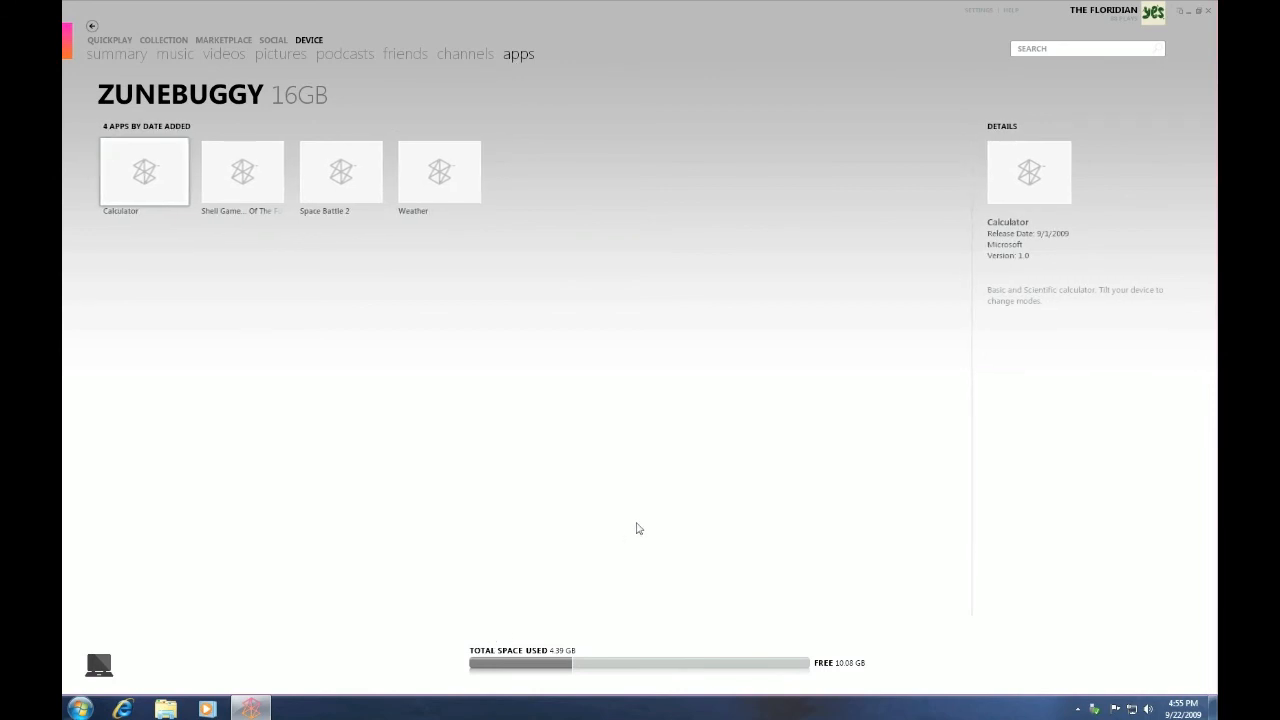